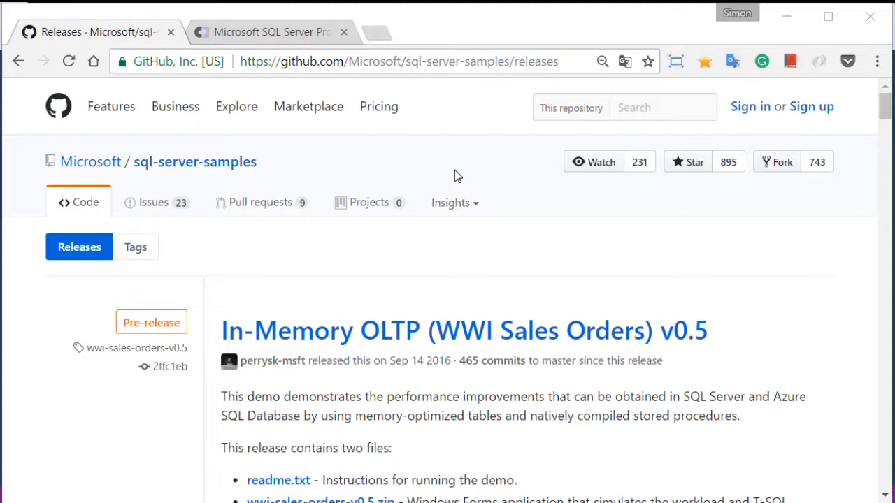
mouse_move(487, 163)
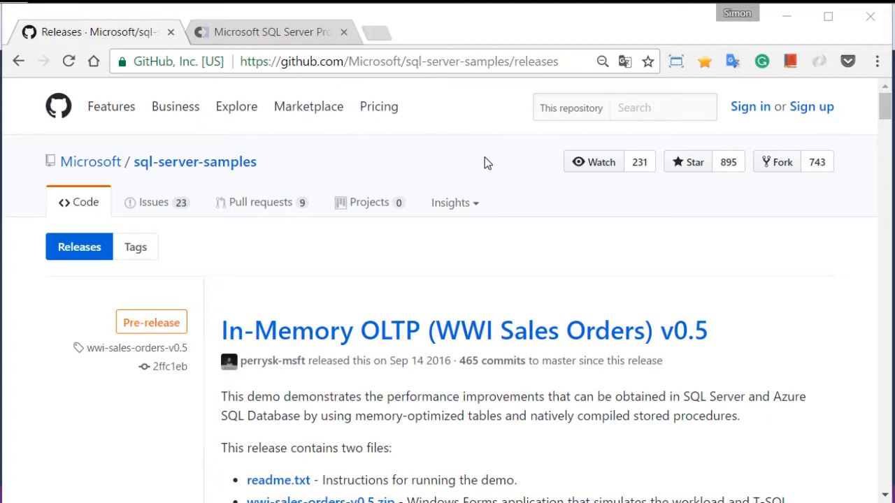
mouse_move(488, 262)
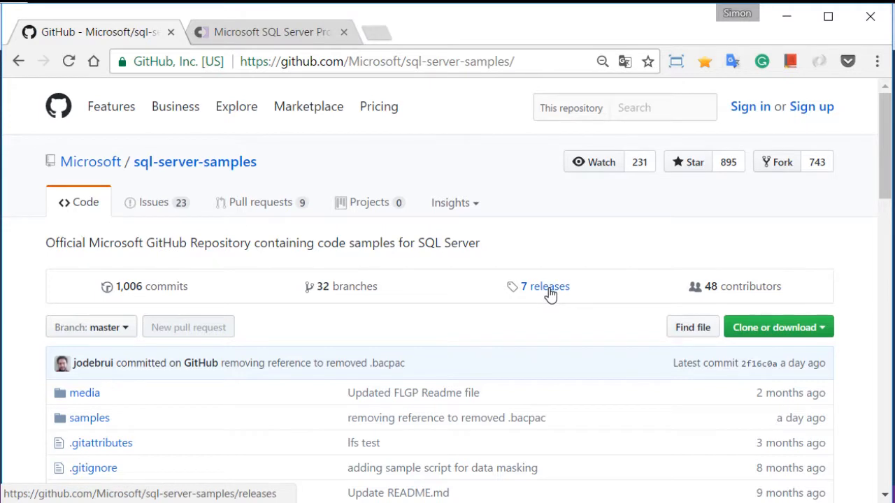
- Open the repository releases and scroll to the Wide World Importers v1.0 .bak artifacts
click(544, 286)
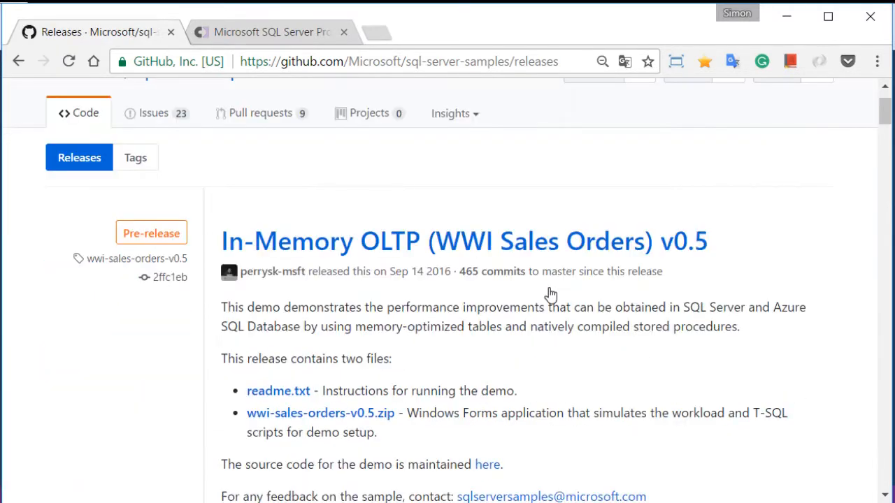
scroll(down, 3)
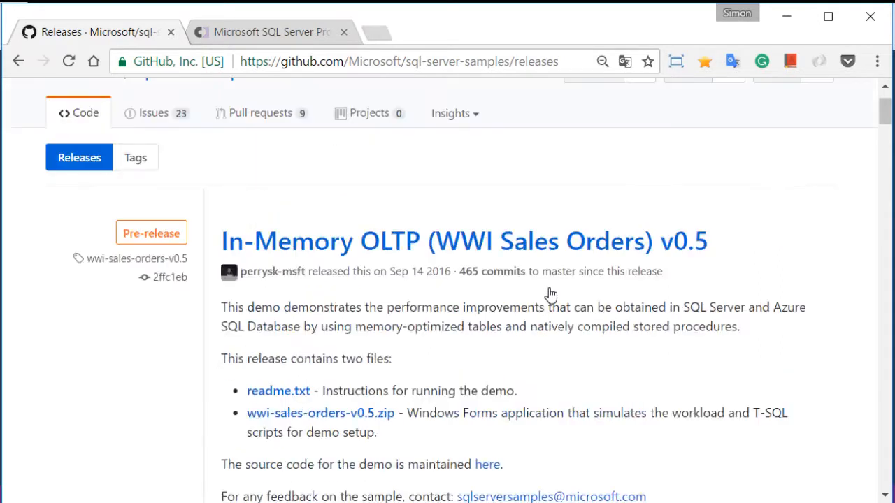
mouse_move(611, 302)
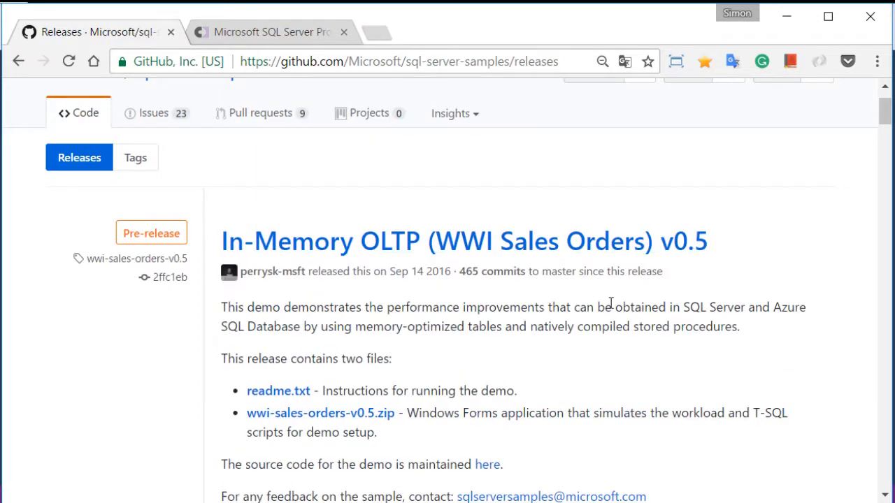
scroll(down, 3)
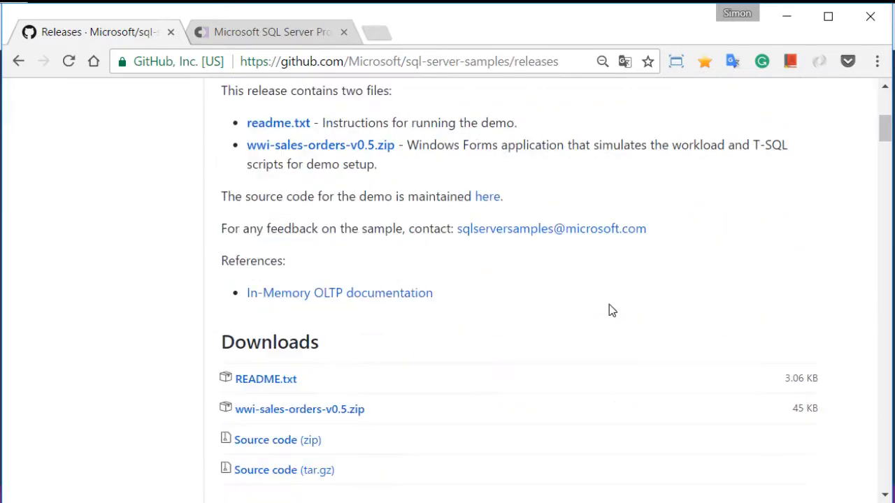
scroll(down, 3)
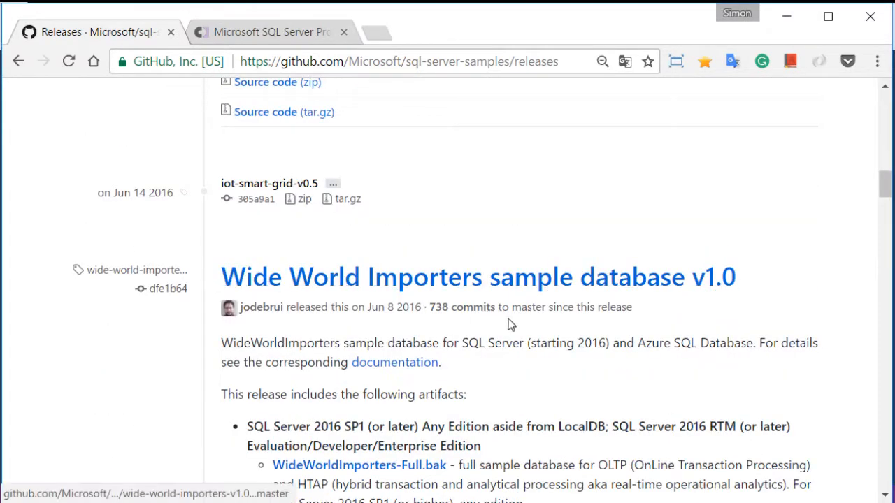
mouse_move(701, 306)
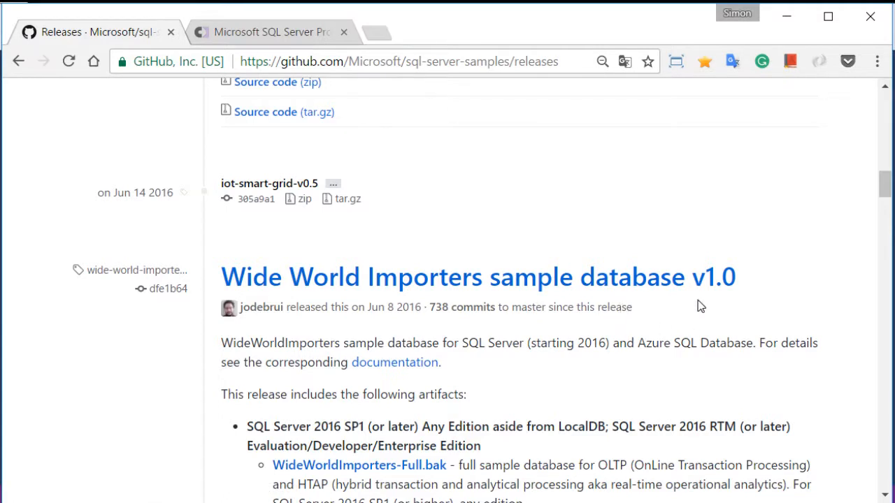
mouse_move(756, 292)
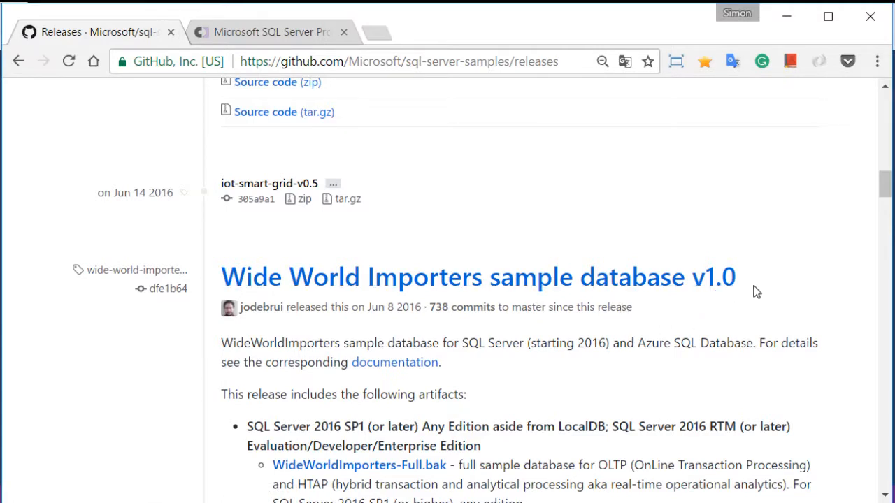
scroll(down, 3)
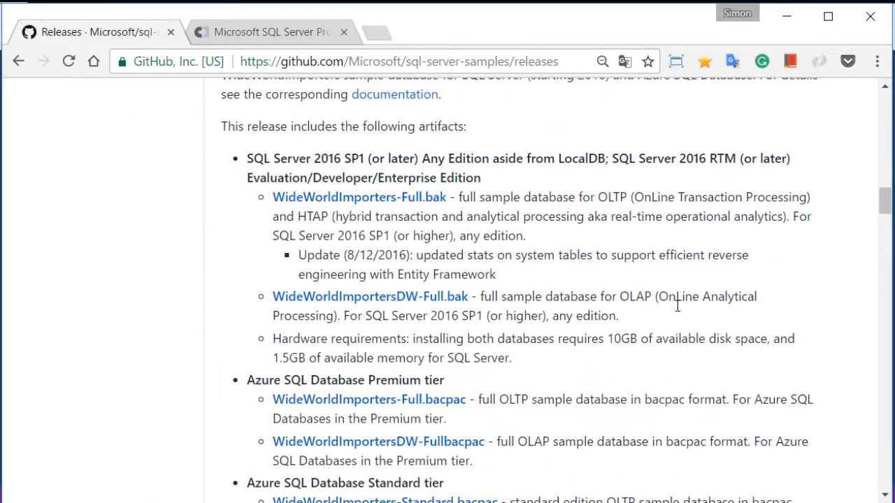
scroll(down, 3)
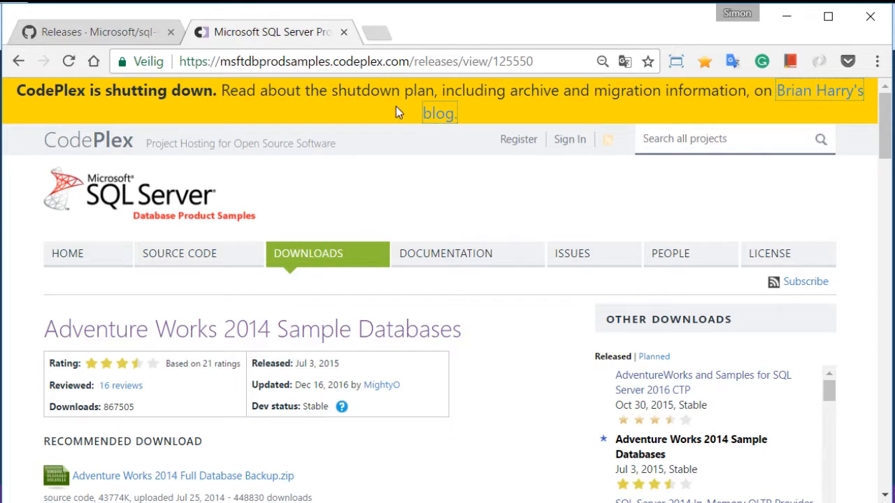
mouse_move(363, 111)
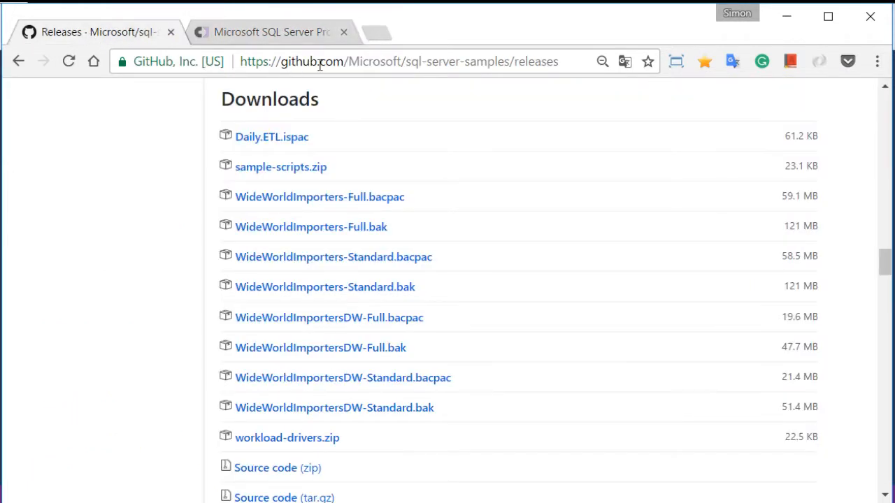
click(272, 32)
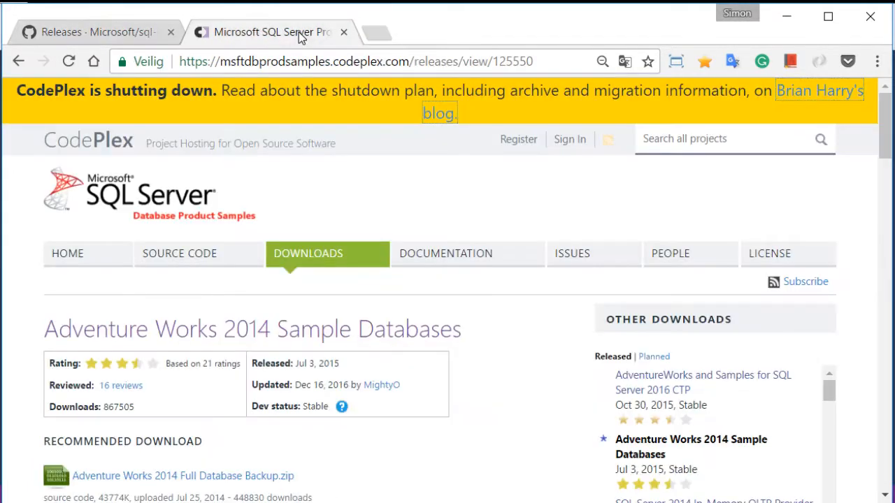
click(95, 32)
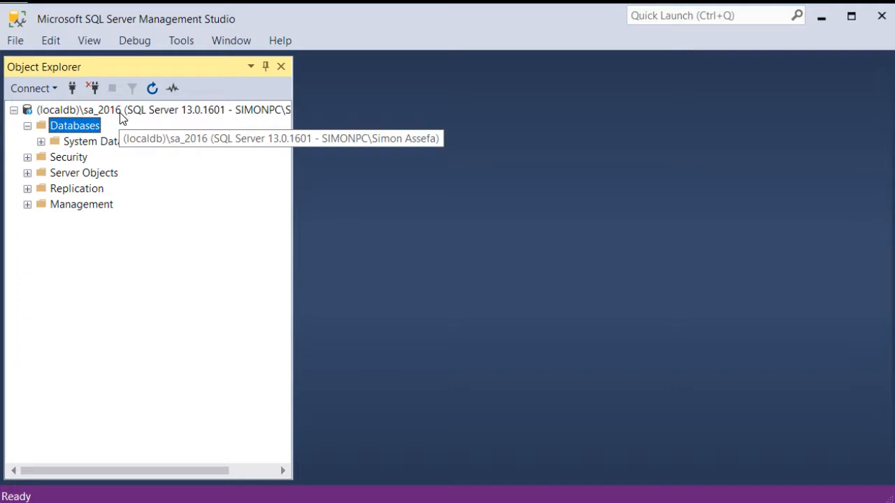
mouse_move(126, 130)
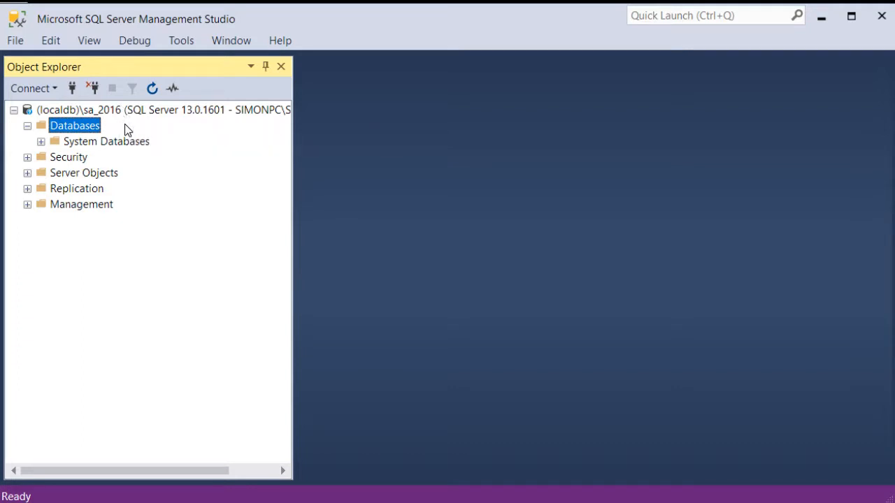
mouse_move(133, 119)
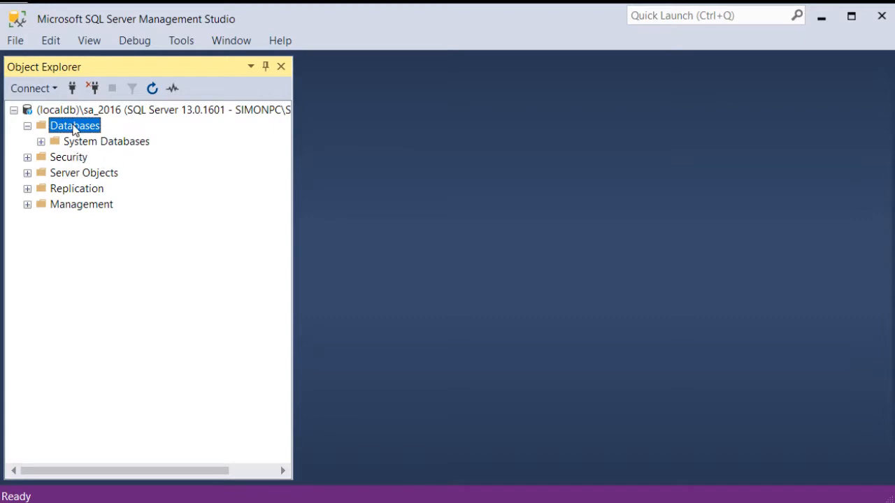
- Open the context menu of the Databases folder in Object Explorer
right_click(75, 126)
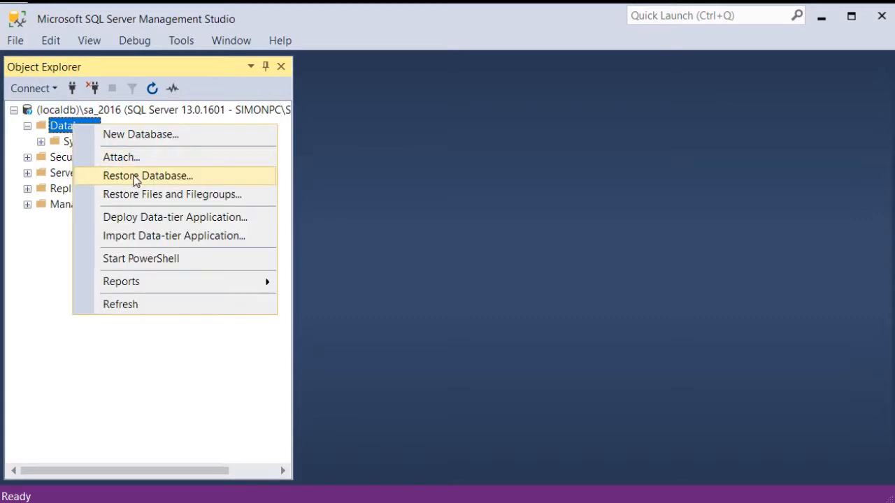
- Open Restore Database, select Device as the source, and browse for backup media
click(147, 176)
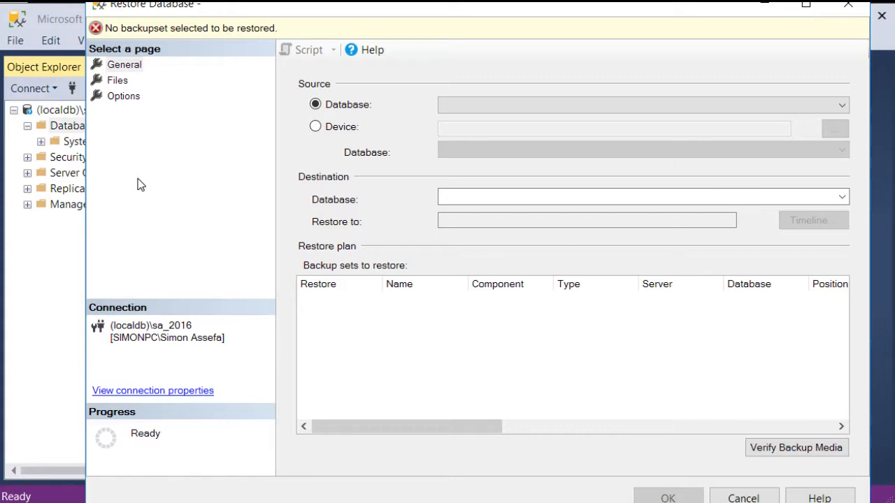
mouse_move(123, 75)
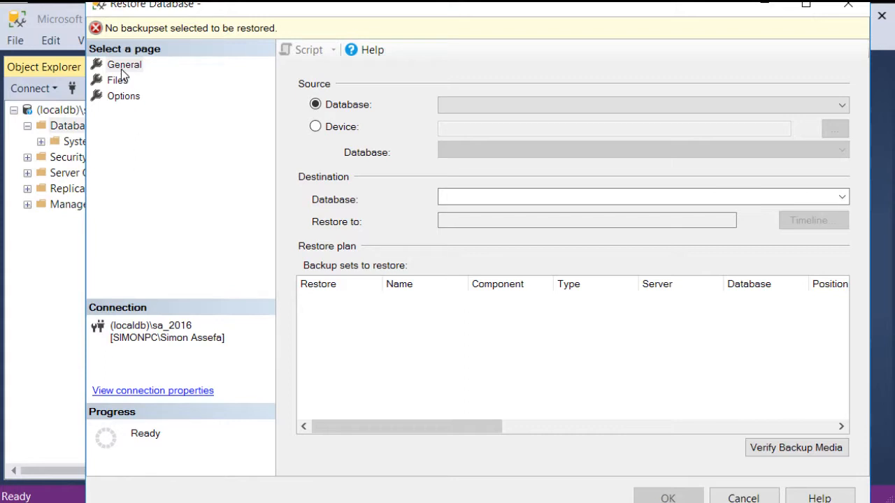
click(124, 64)
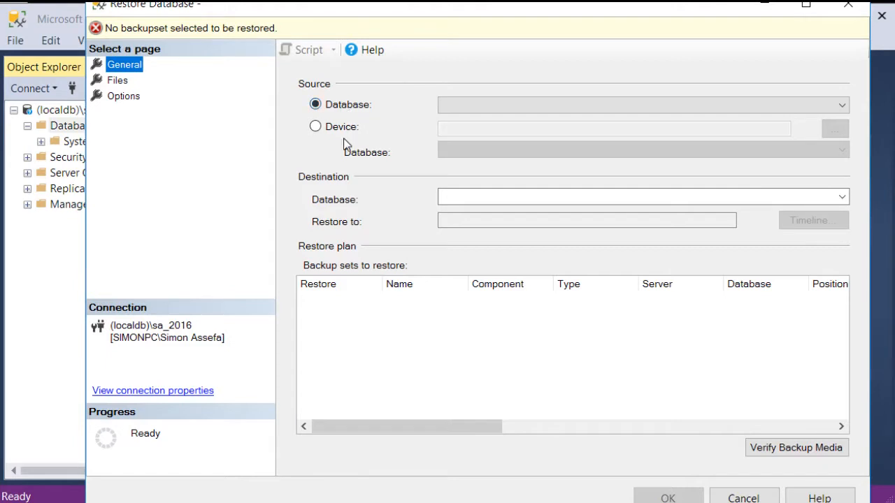
click(315, 127)
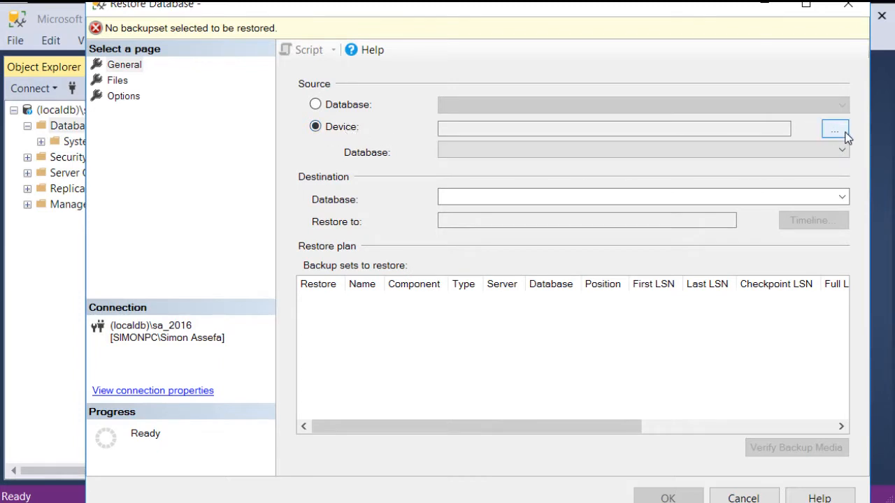
click(834, 131)
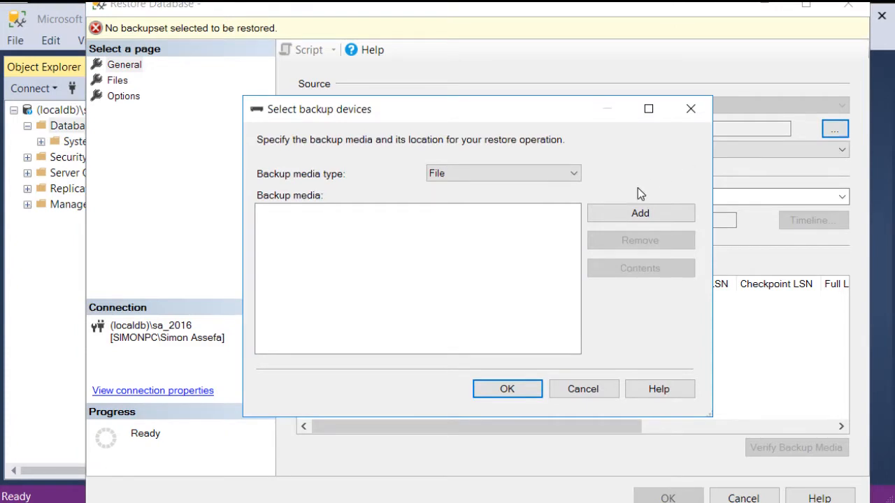
- Add WideWorldImporters-Standard.bak from D:\sql\Samples as the backup device and confirm
click(639, 213)
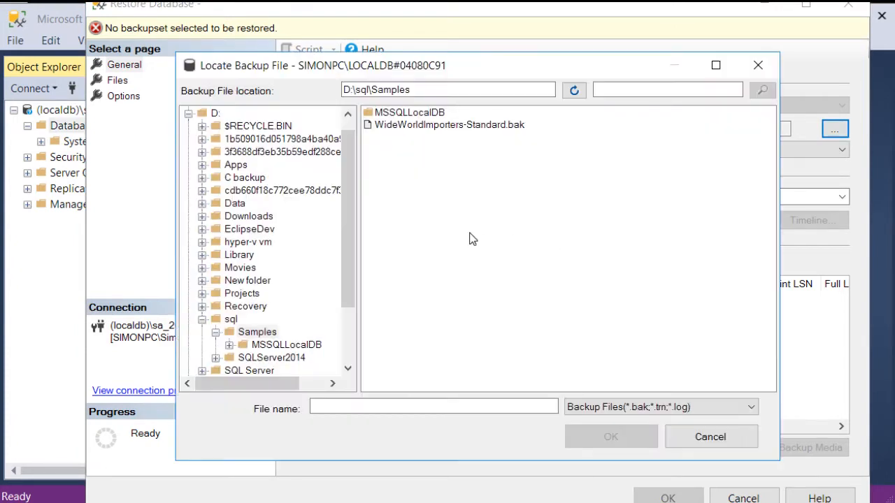
mouse_move(474, 165)
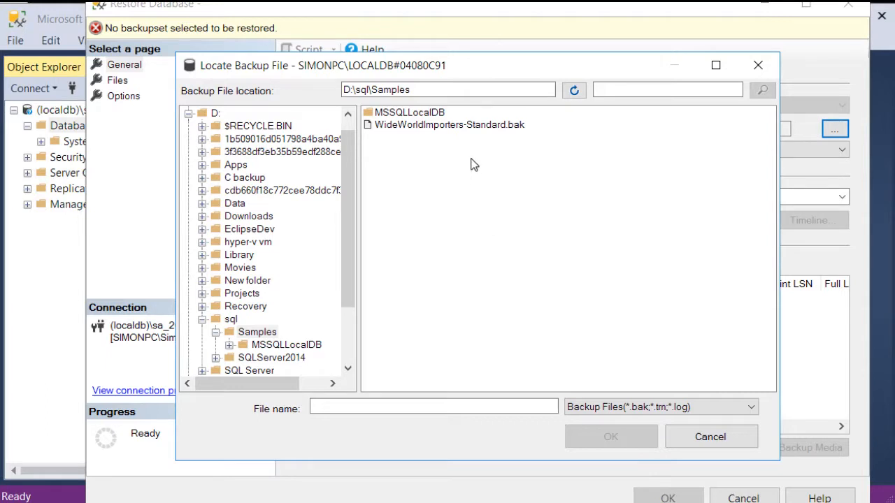
click(430, 89)
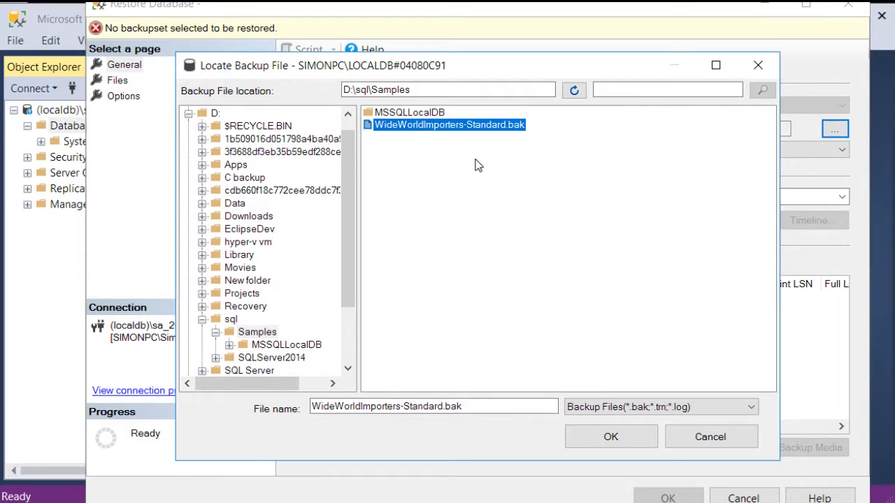
click(611, 436)
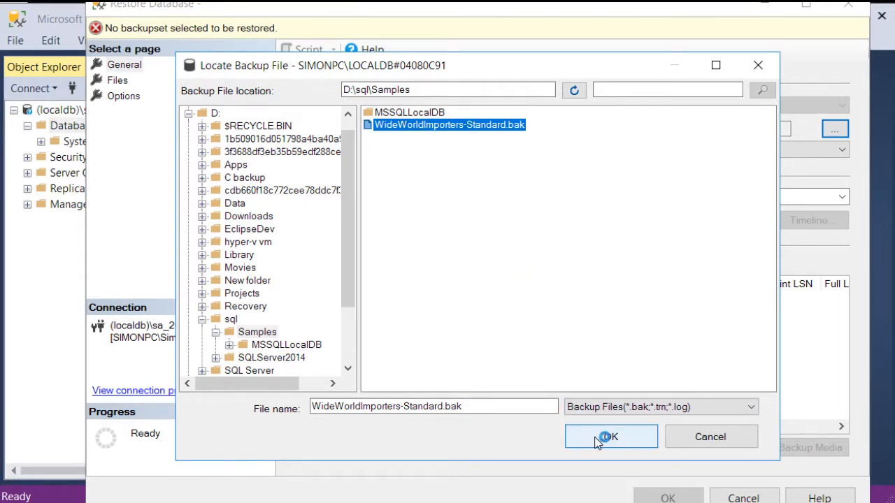
click(610, 436)
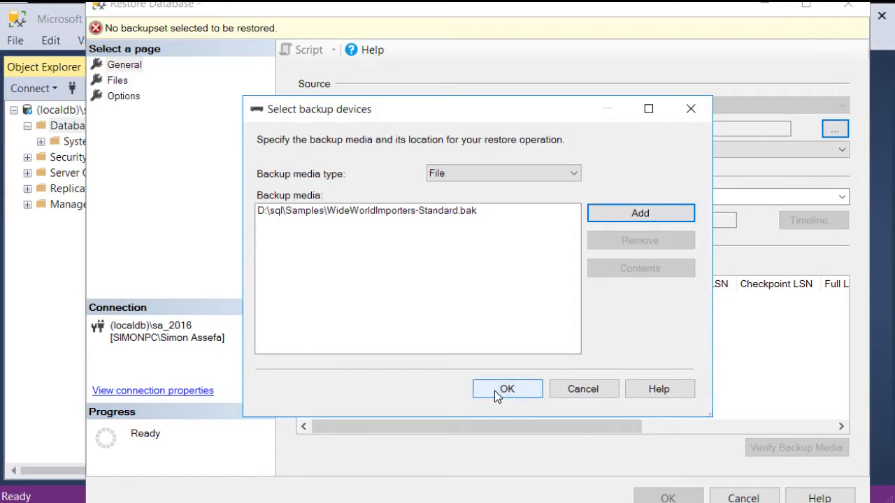
click(506, 389)
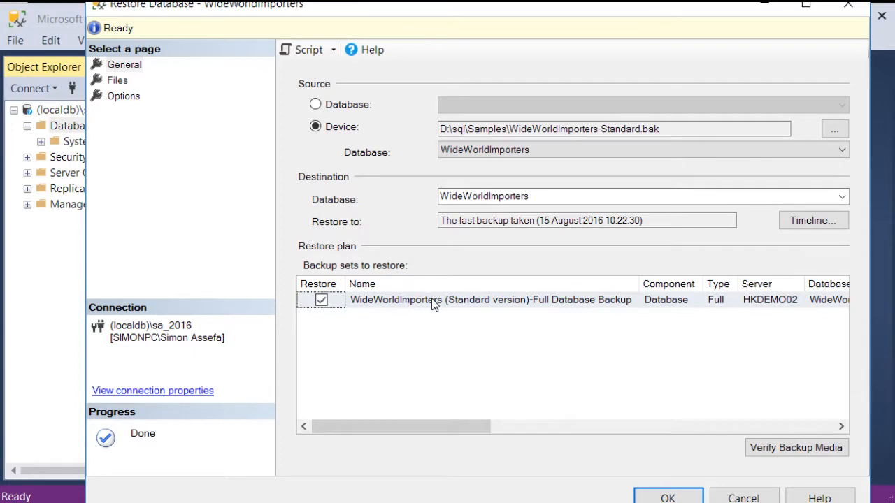
mouse_move(434, 308)
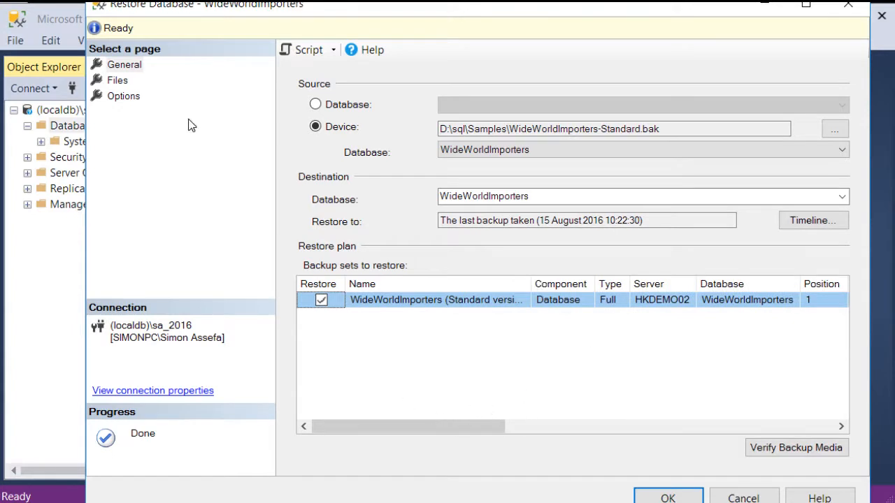
mouse_move(431, 248)
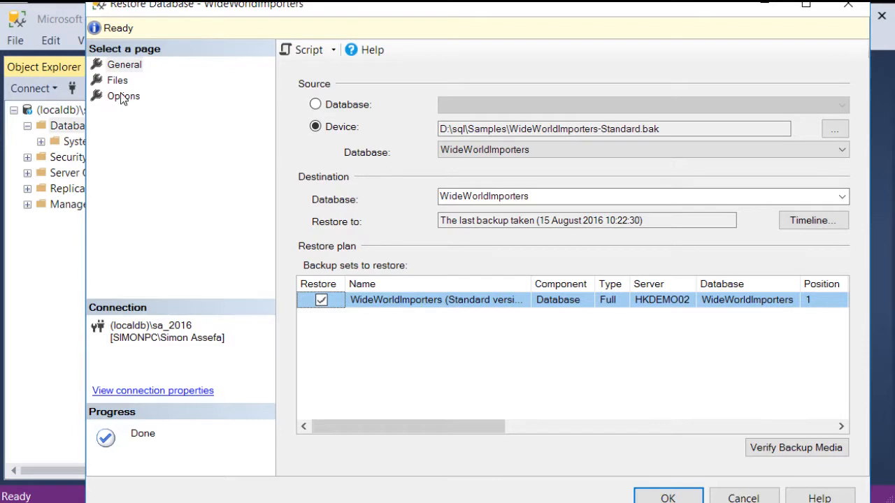
- Switch to the Files page of the Restore Database dialog
click(116, 80)
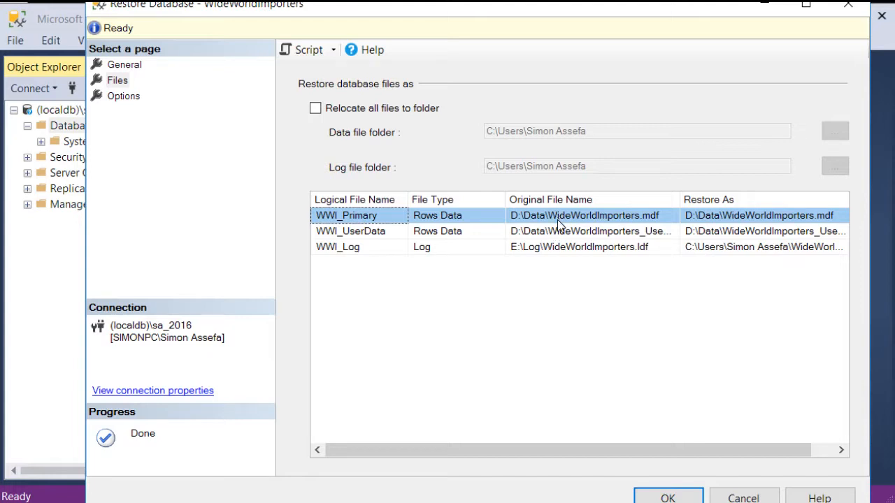
mouse_move(730, 213)
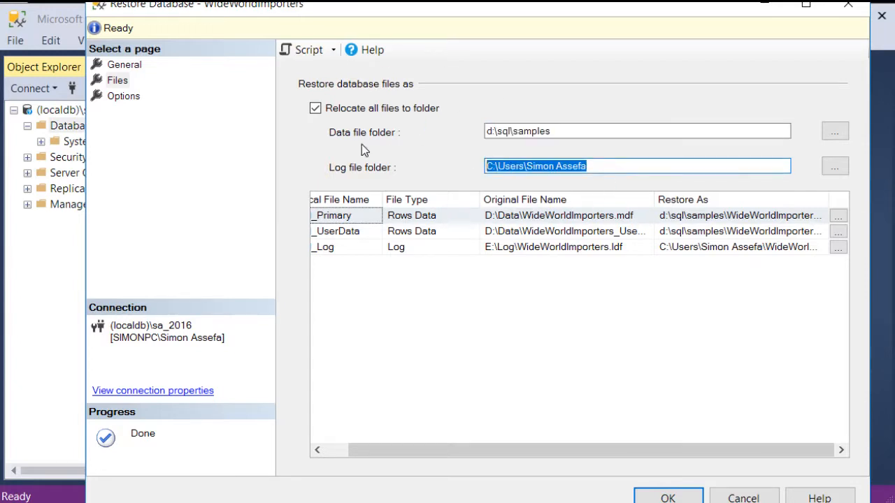
- Relocate data and log files to d:\sql\samples and run the restore
text(d:\sql\samples)
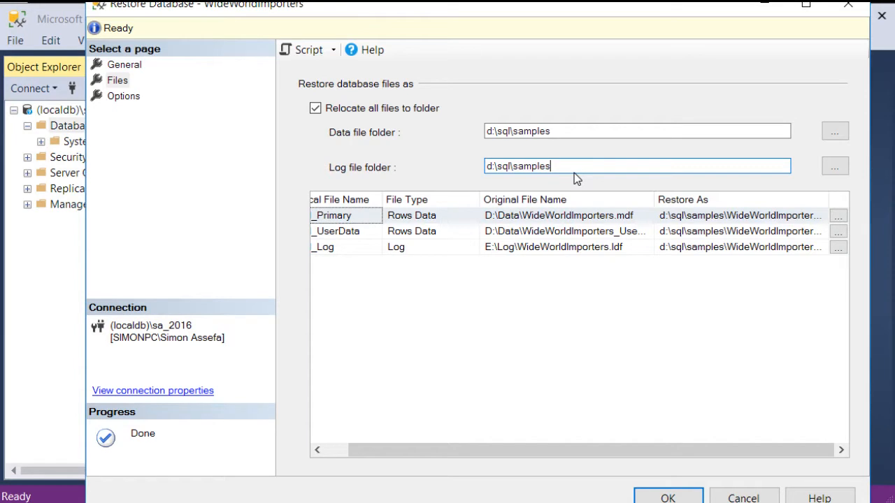
click(667, 497)
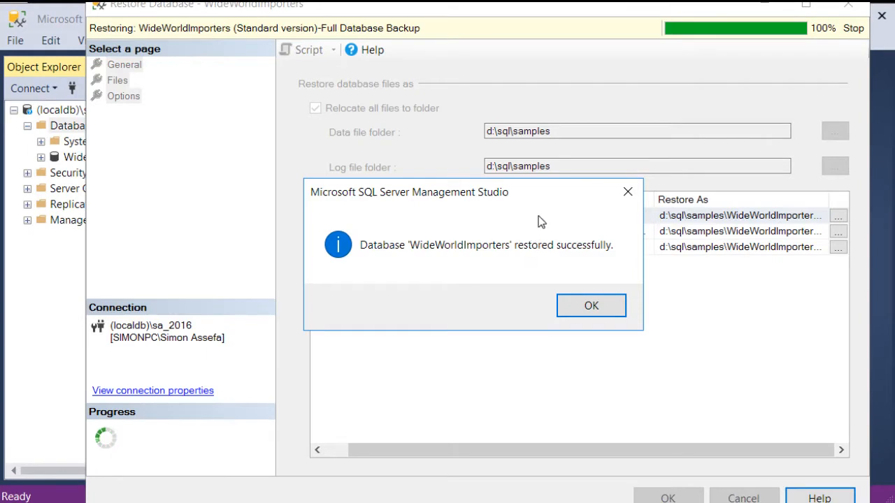
mouse_move(555, 262)
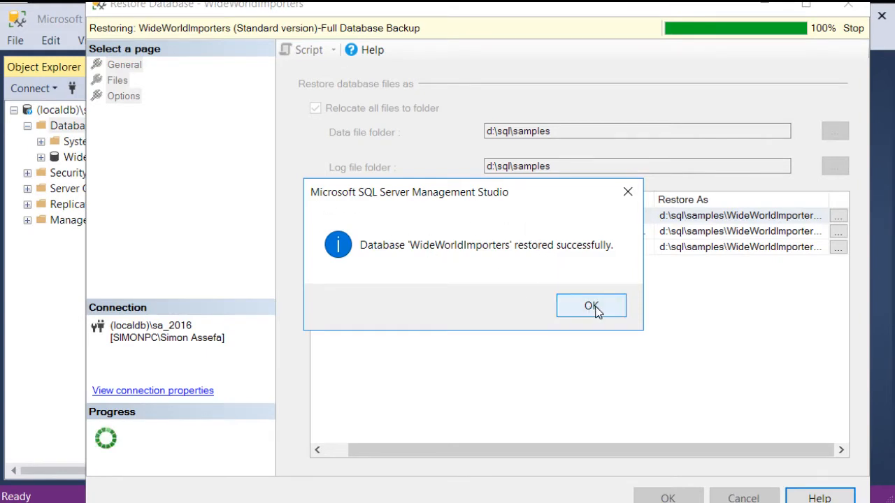
- Dismiss the 'restored successfully' message box
click(591, 306)
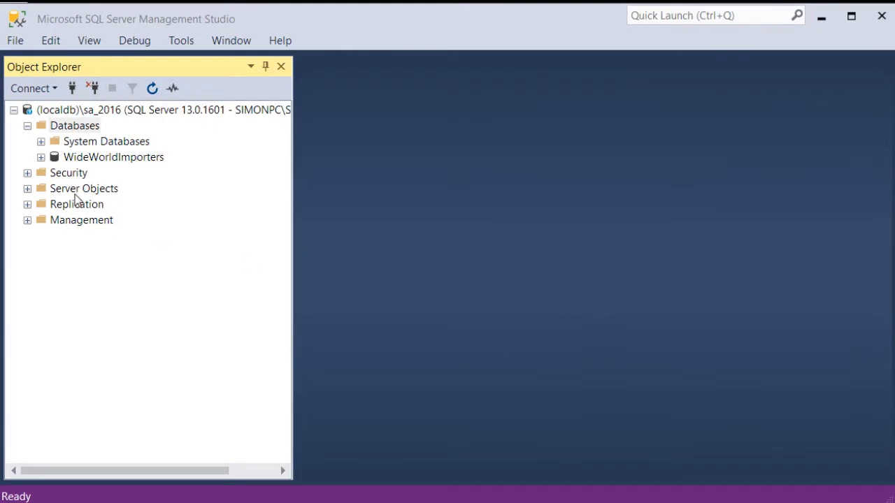
- Expand WideWorldImporters, view its Tables folder, then collapse Tables
click(41, 157)
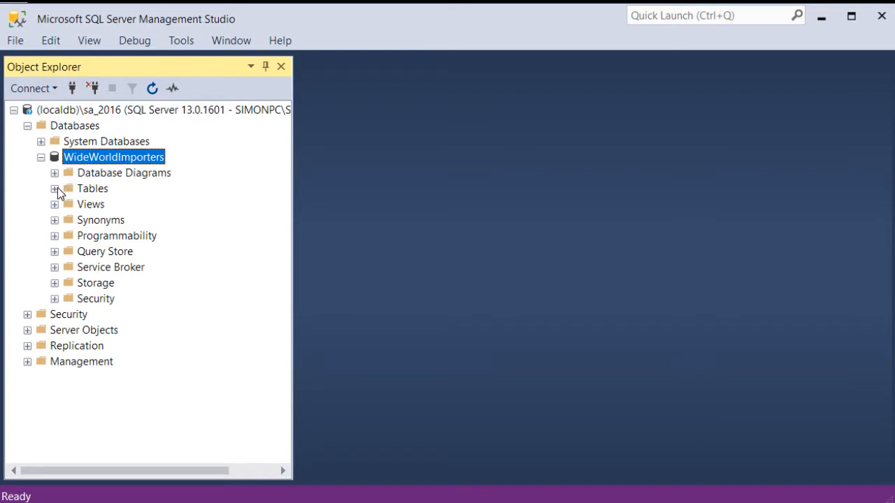
click(55, 188)
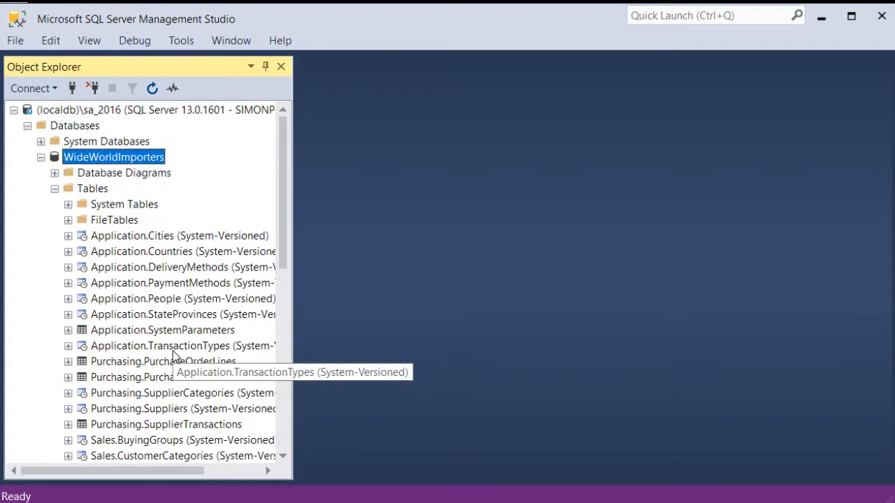
click(53, 188)
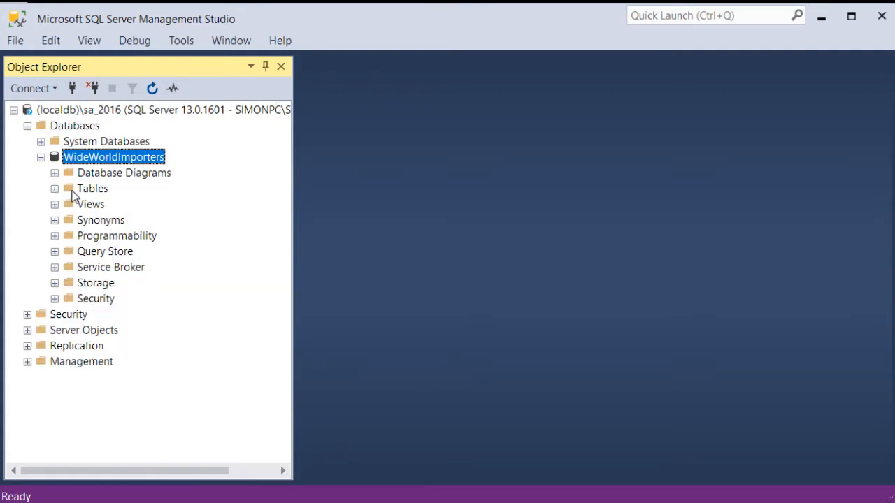